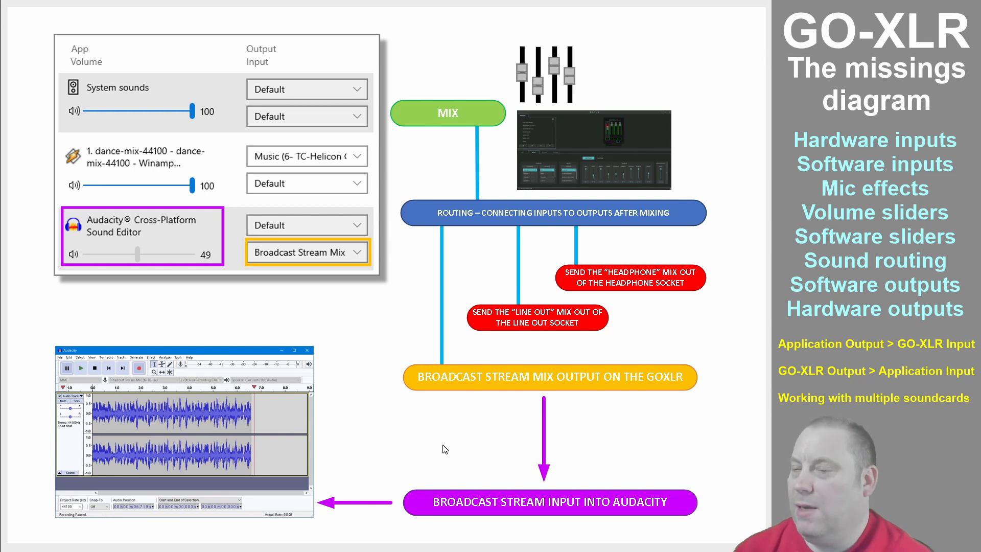
{"action": "mouse_move", "coordinate": [106, 234]}
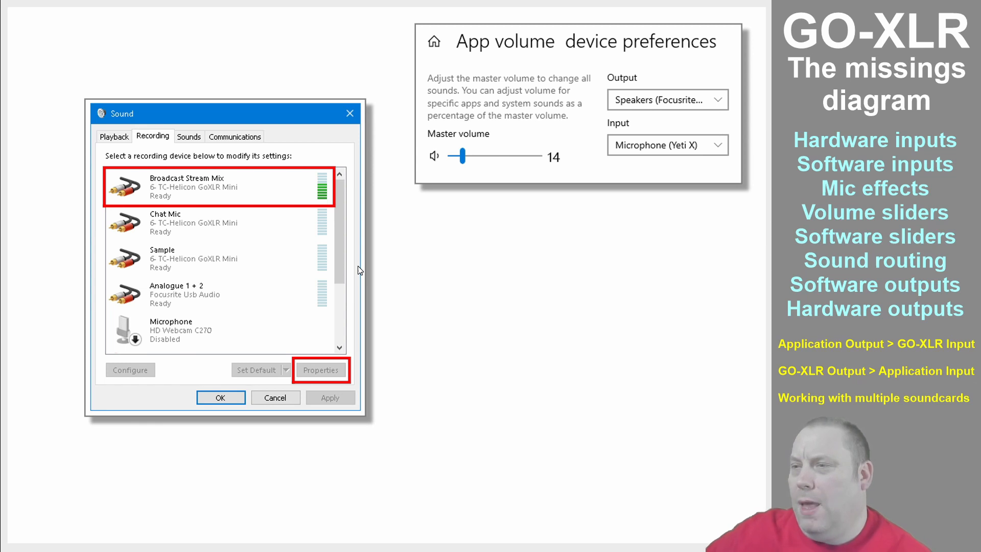
Reveal the Broadcast Stream Mix Properties Listen tab, playing through the Focusrite speakers
{"action": "left_click", "coordinate": [321, 370]}
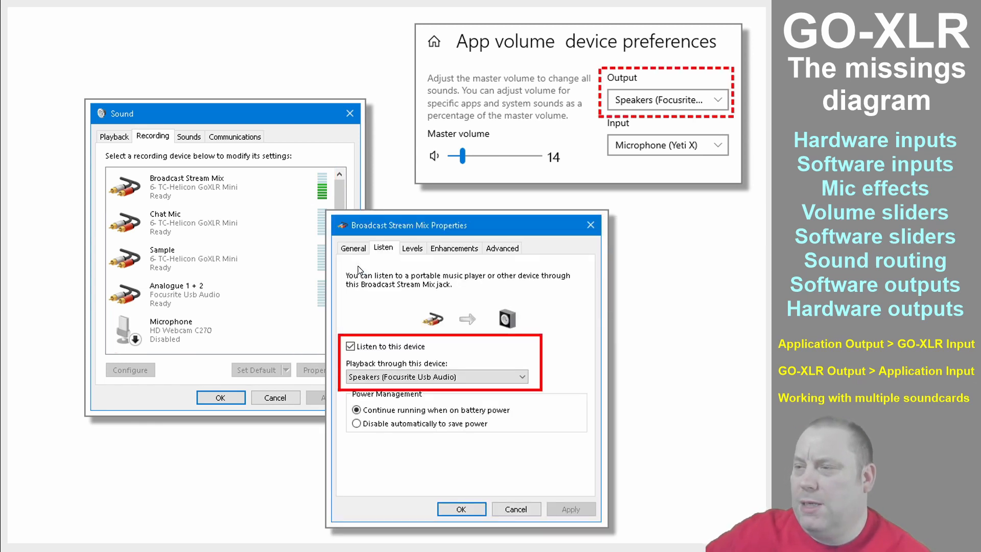